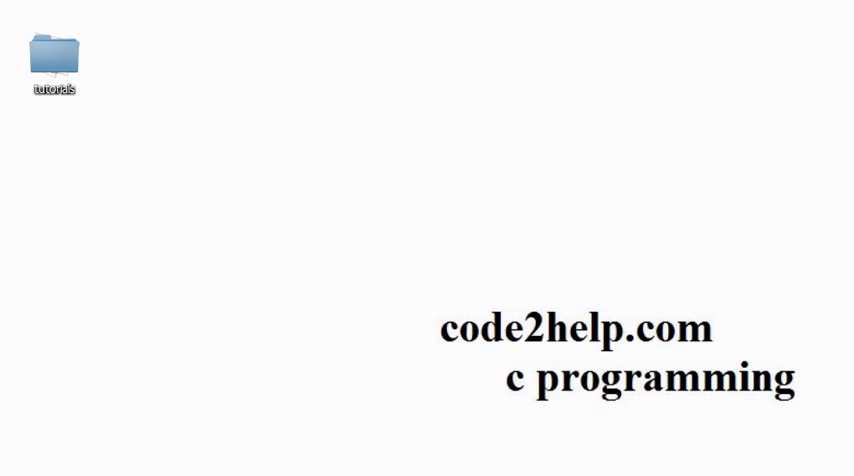
mouse_move(391, 419)
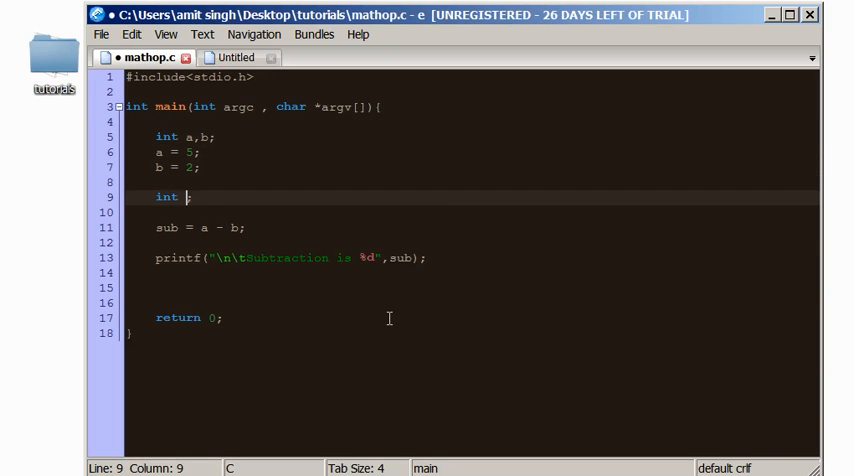
- Rename sub to multi, compute a * b, and print 'Multiplication is' with multi
text(mu)
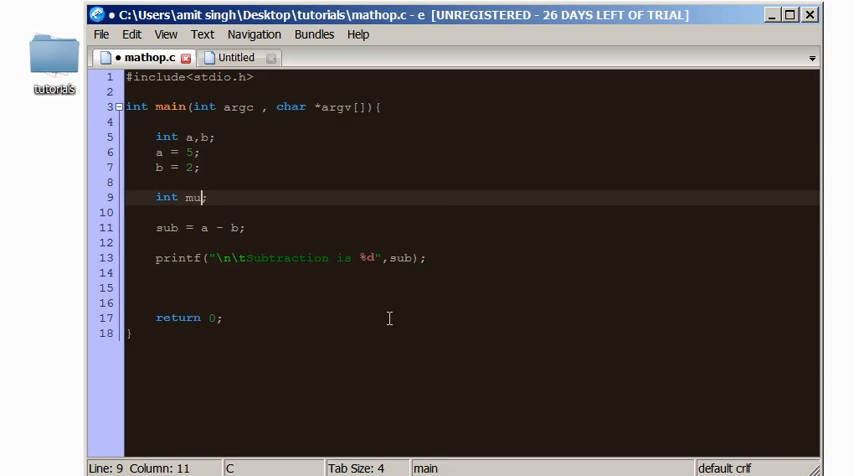
text(lti;)
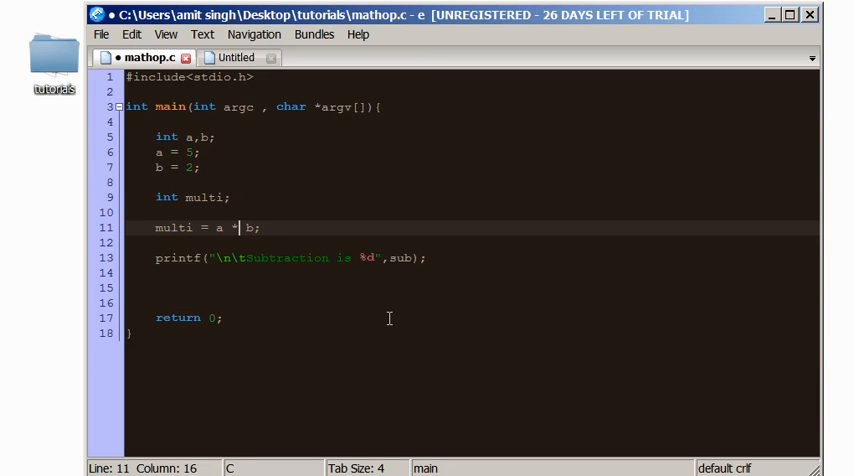
click(421, 258)
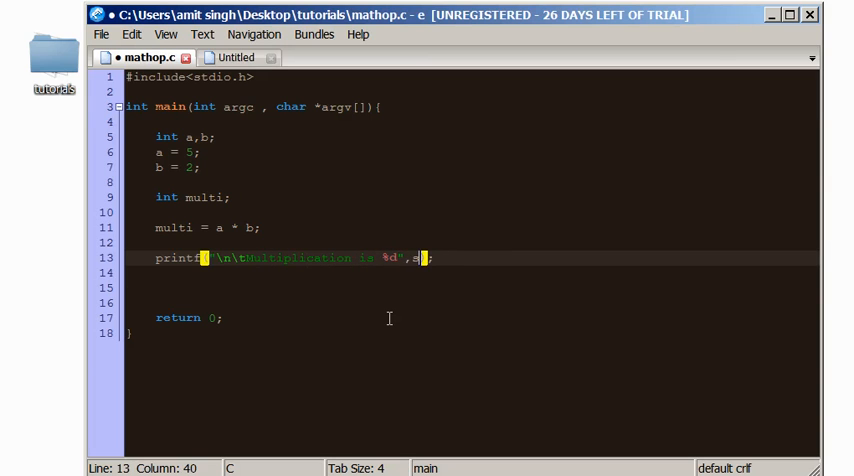
text(ulti)
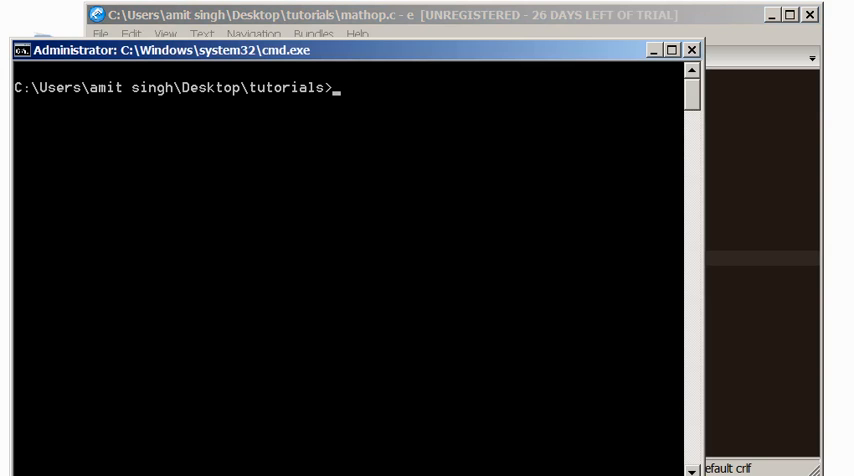
- Compile mathop.c with gcc -o mathop mathop.c
text(gcc)
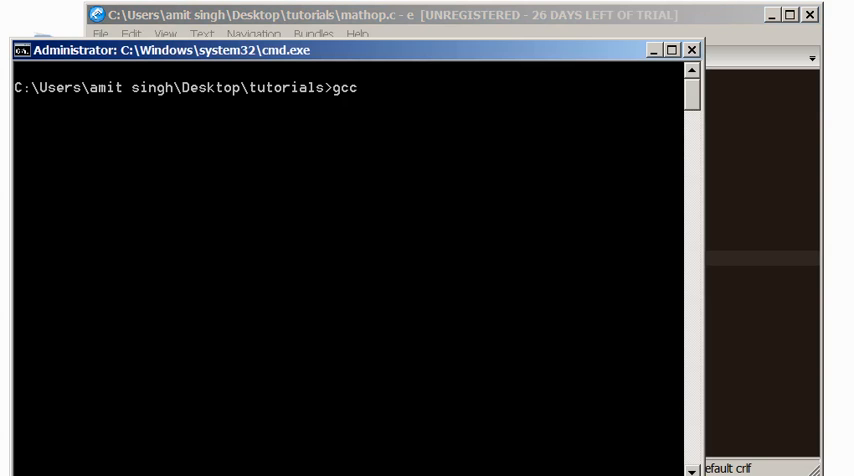
text(-o)
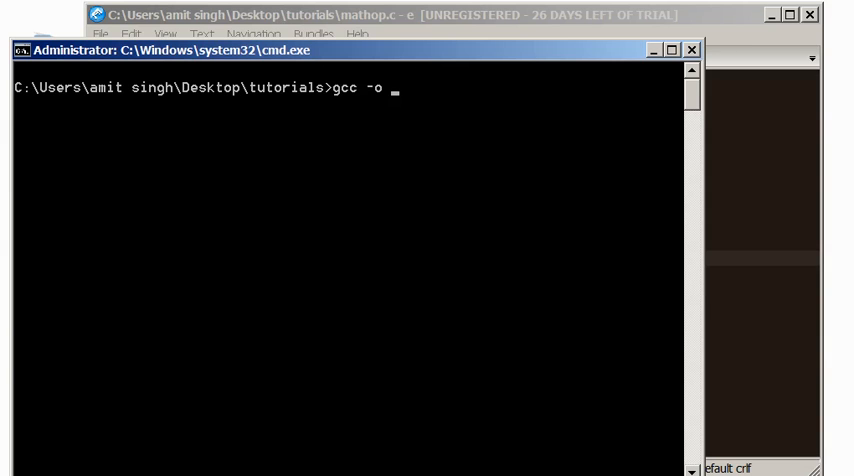
text(mathop)
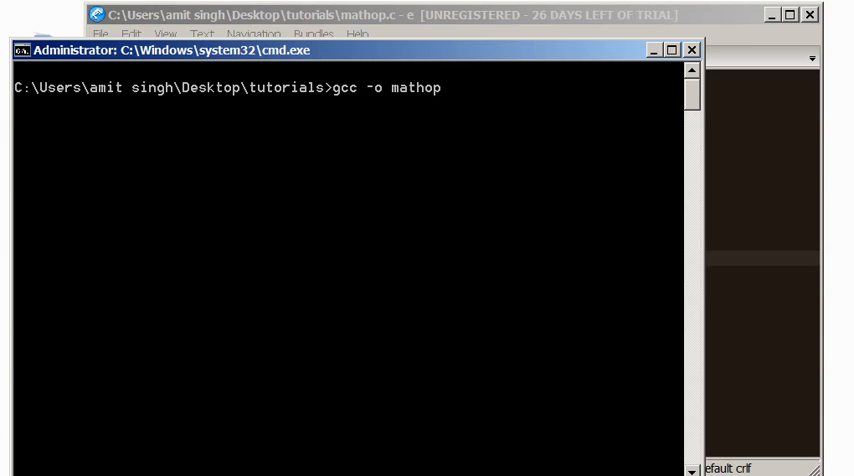
text(mathop.c)
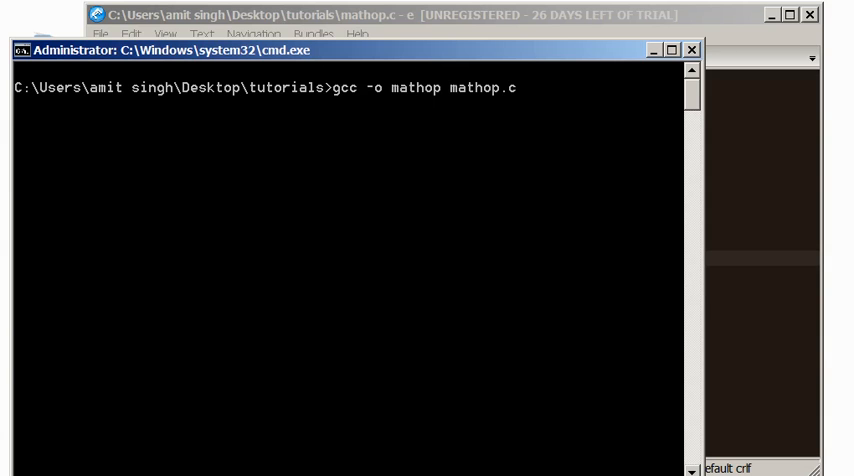
key(Return)
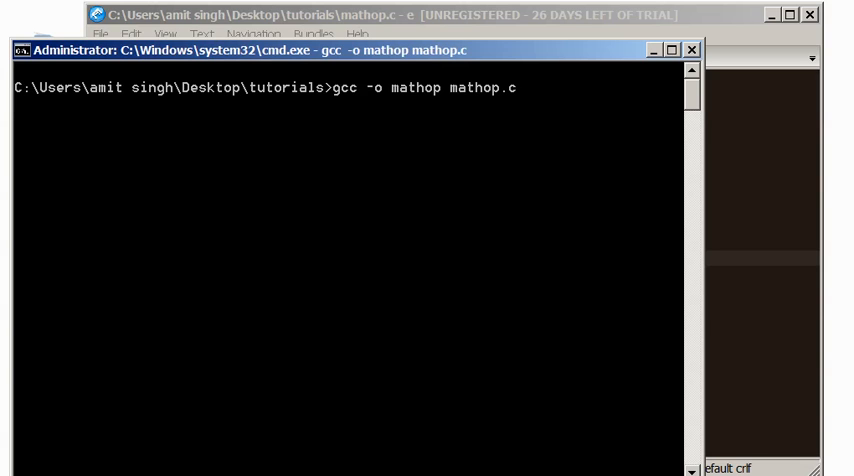
- Run mathop to print 'Multiplication is 10'
key(Return)
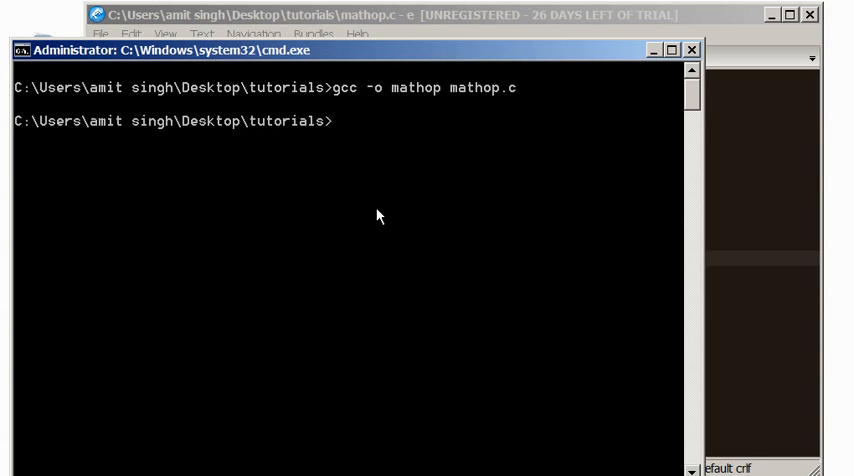
text(mathop)
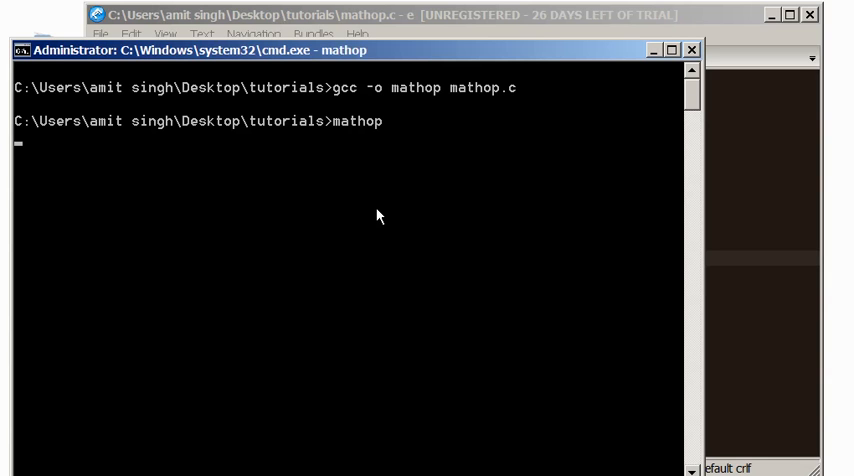
key(Return)
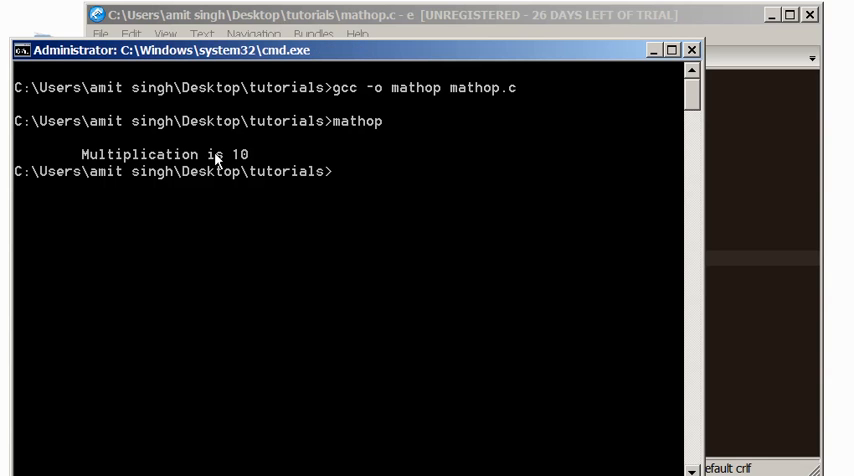
- Rename the multi variable to division in mathop.c
click(400, 14)
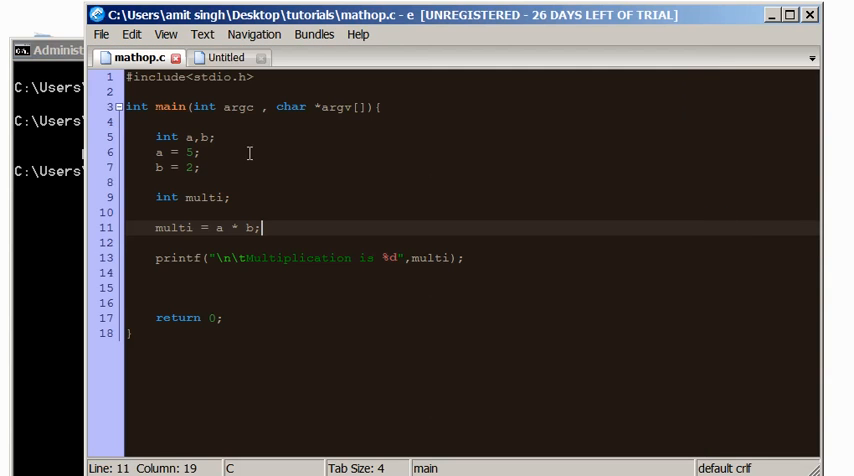
mouse_move(420, 263)
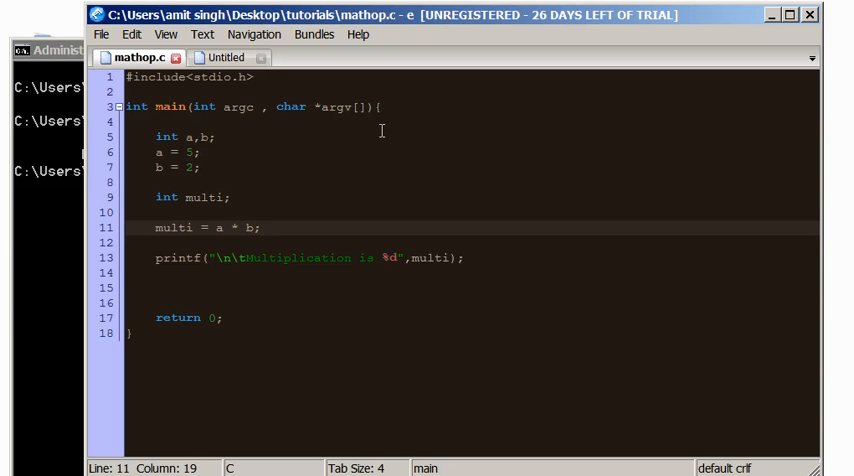
click(155, 213)
text(div)
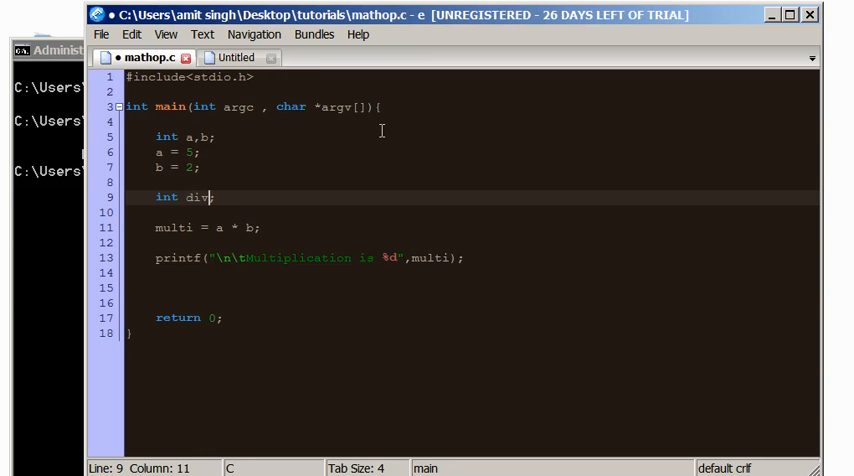
text(ision)
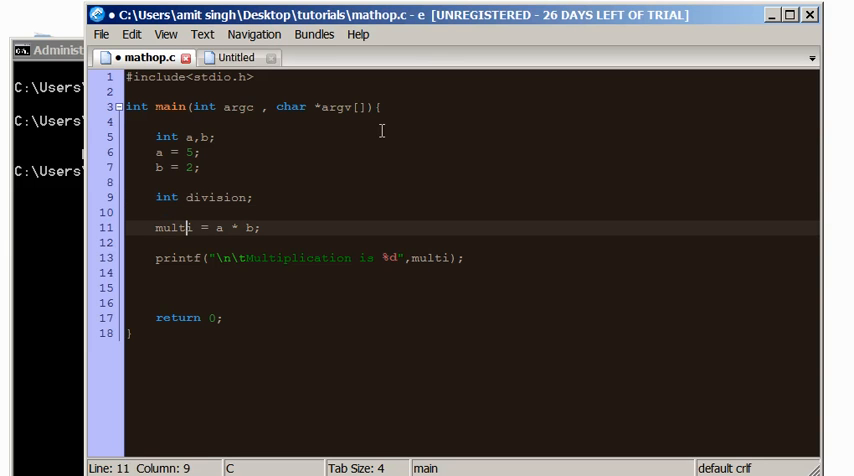
text(division)
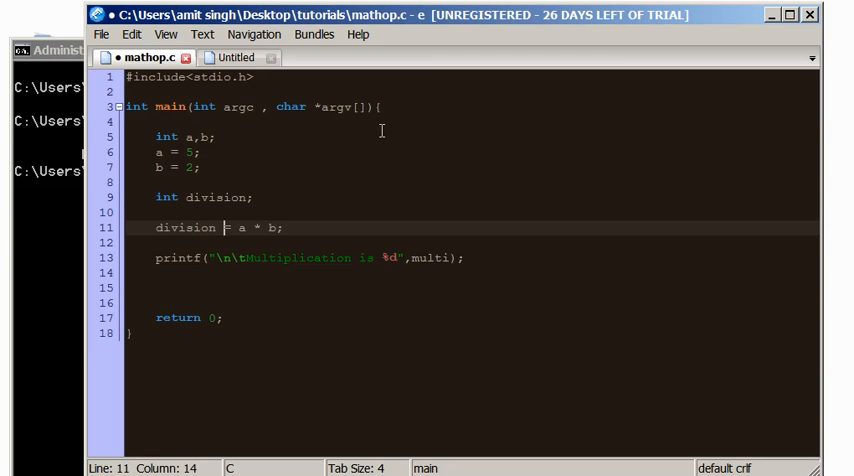
- Change the operator to a / b and the message to 'Division is'
text(/)
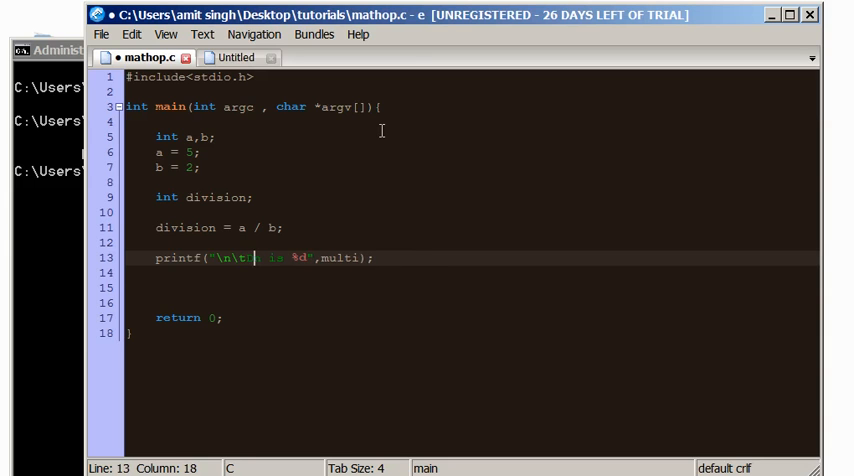
text(Divisin)
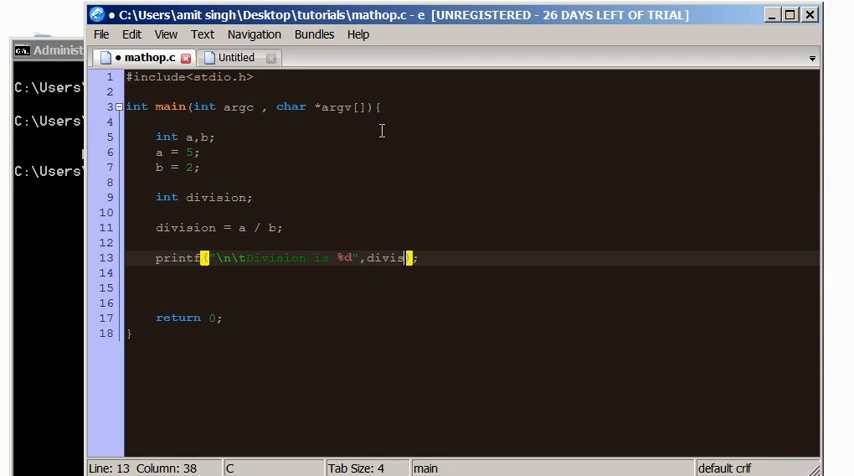
text(ion)
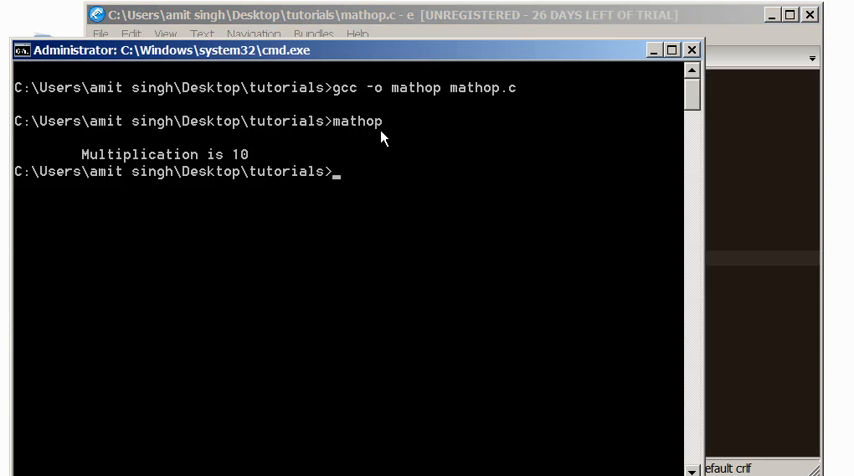
- Recompile mathop.c with gcc -o mathop mathop.c, clear the screen, and return to the editor
text(gcc -o mathop mathop.c)
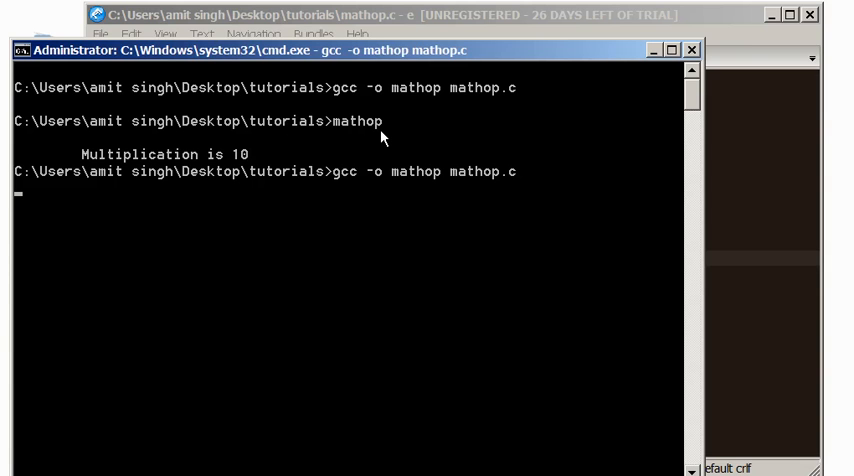
text(cls)
text(mathop)
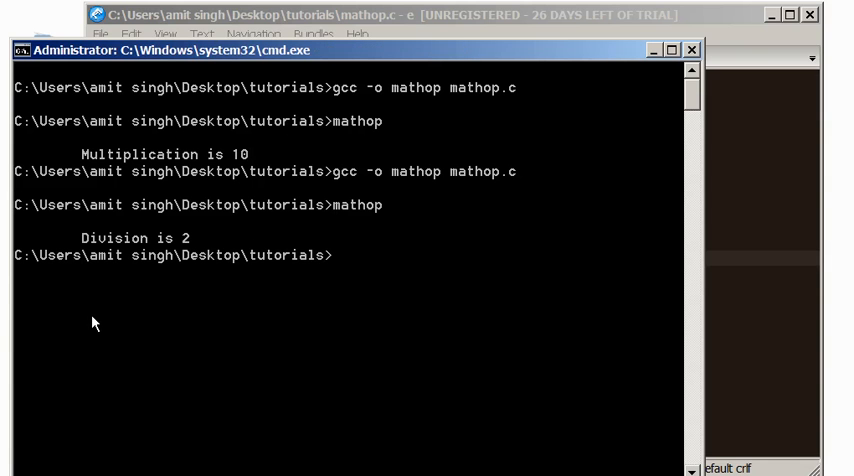
click(400, 15)
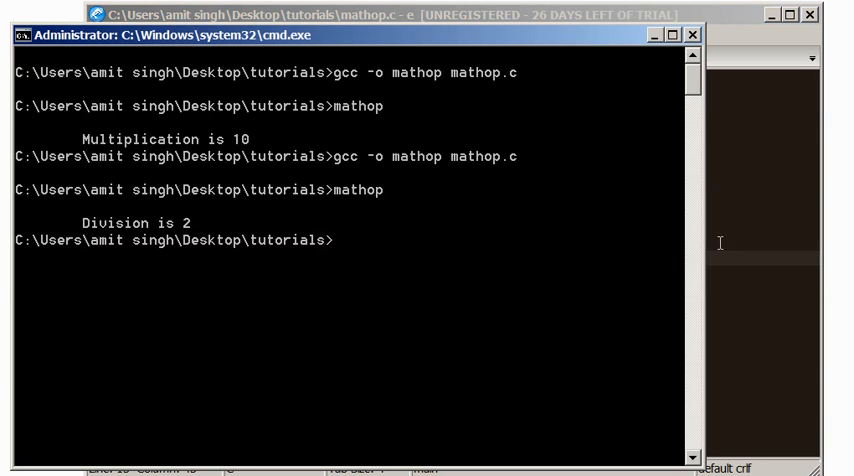
- Change a, b and division from int to float, and use %f in printf
click(400, 14)
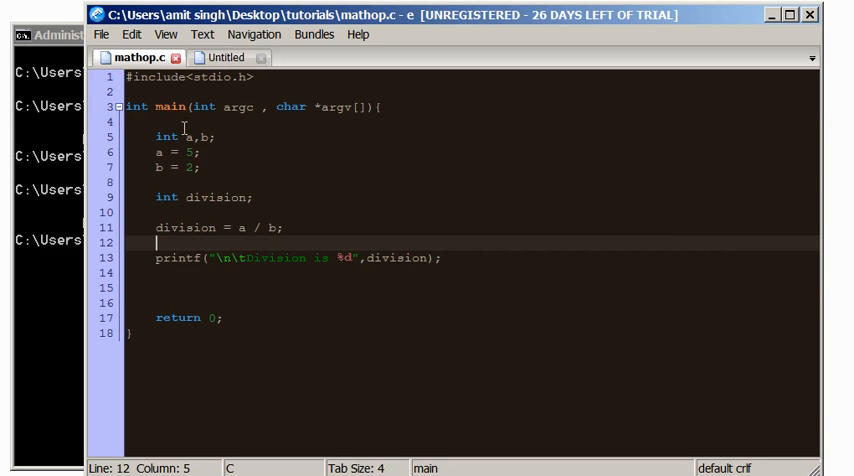
click(172, 137)
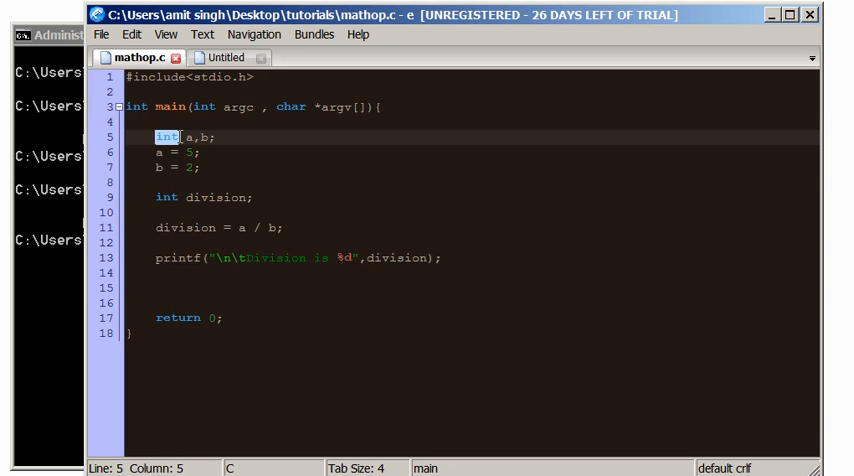
text(float)
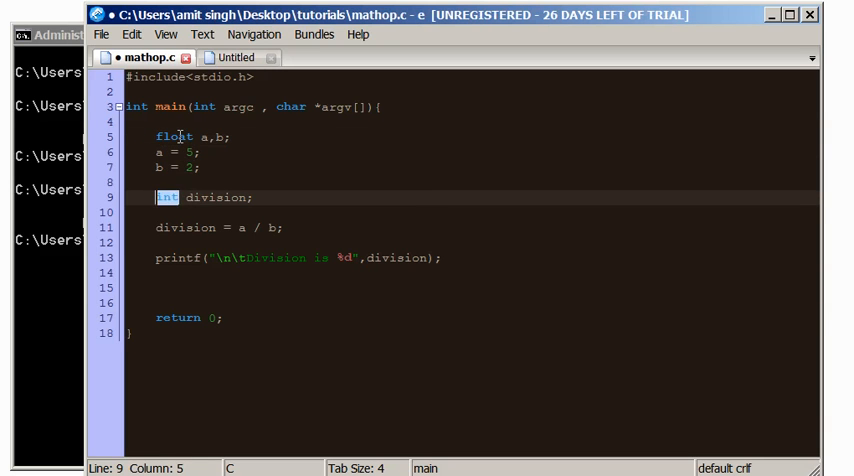
text(floa)
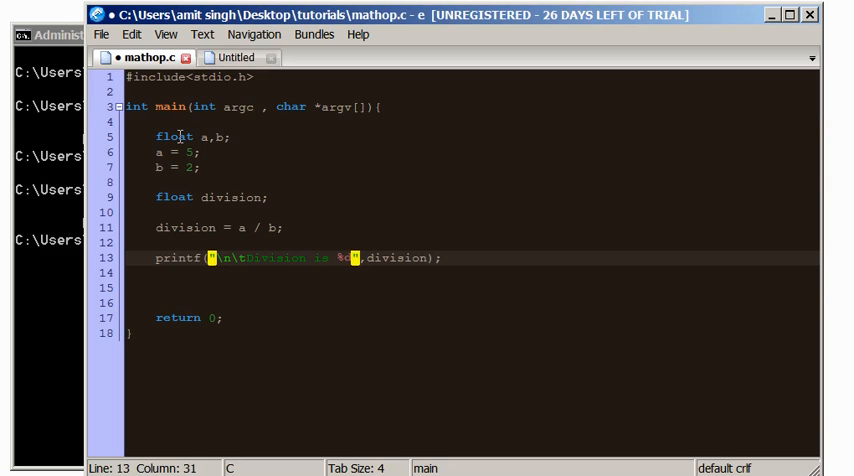
text(f)
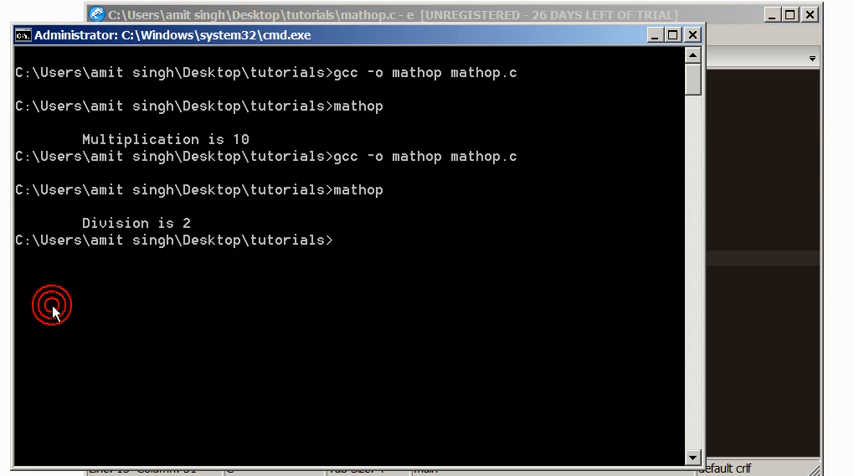
- Recompile mathop.c with gcc -o mathop mathop.c and clear the screen
text(gcc -o mathop mathop.c)
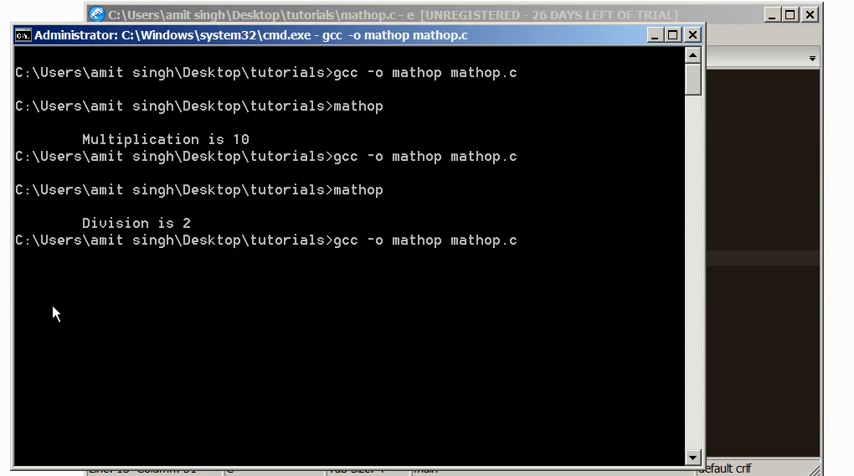
text(cls)
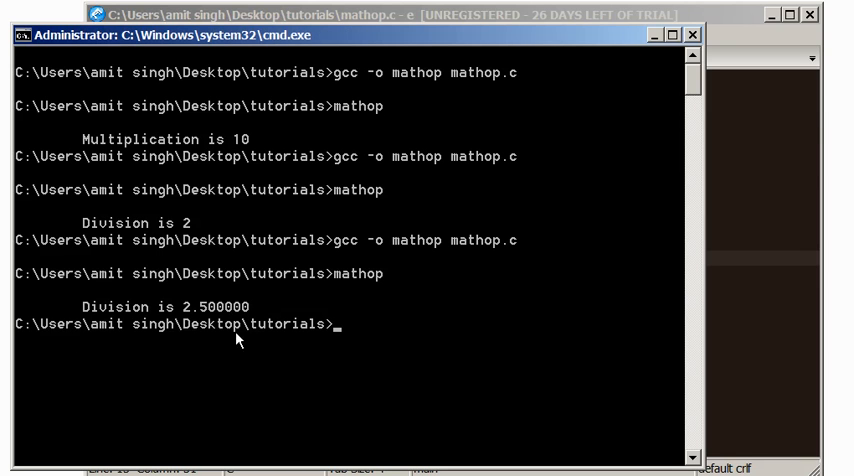
mouse_move(211, 311)
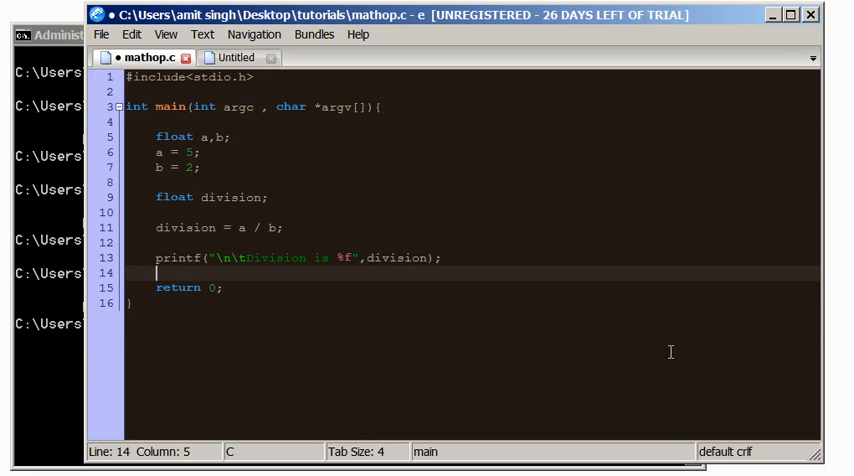
- Delete the blank lines before return, then minimize the command window
key(BackSpace)
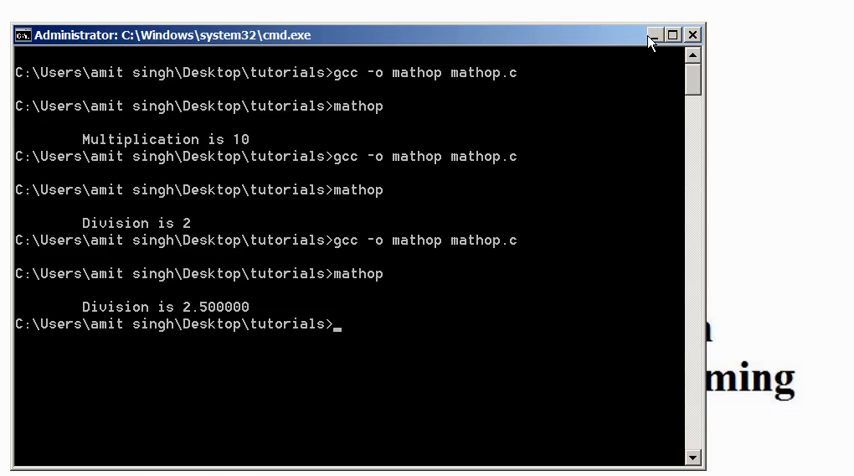
click(695, 33)
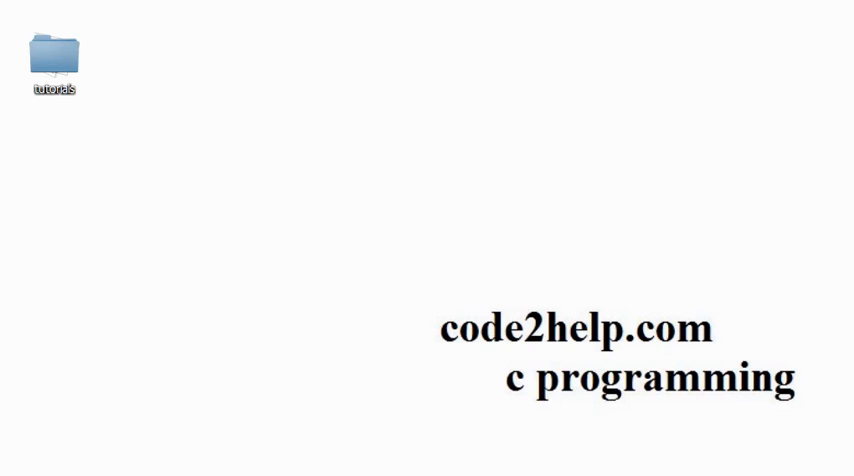